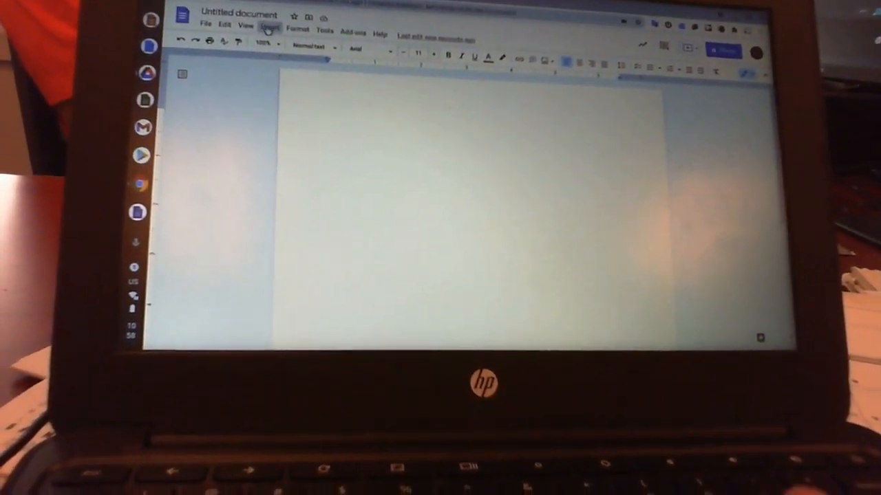
Step: Show the Insert > Image upload options in the untitled Google Doc
{"action": "left_click", "coordinate": [270, 27]}
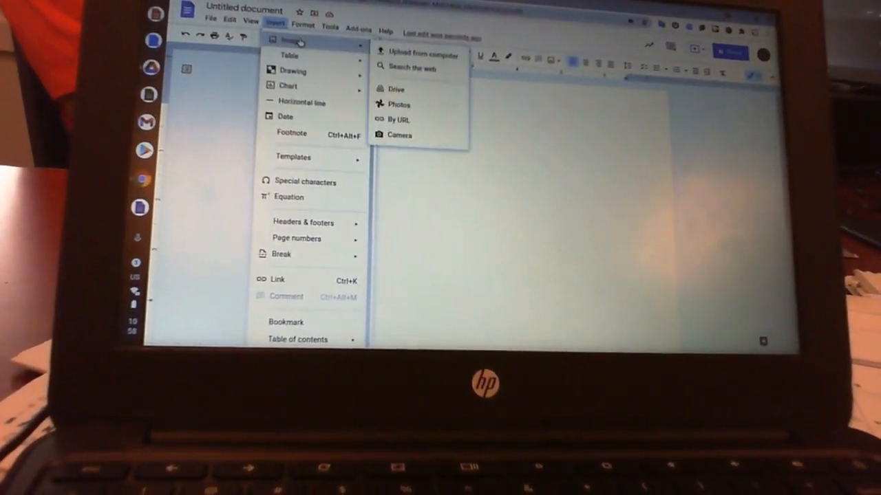
{"action": "left_click", "coordinate": [399, 135]}
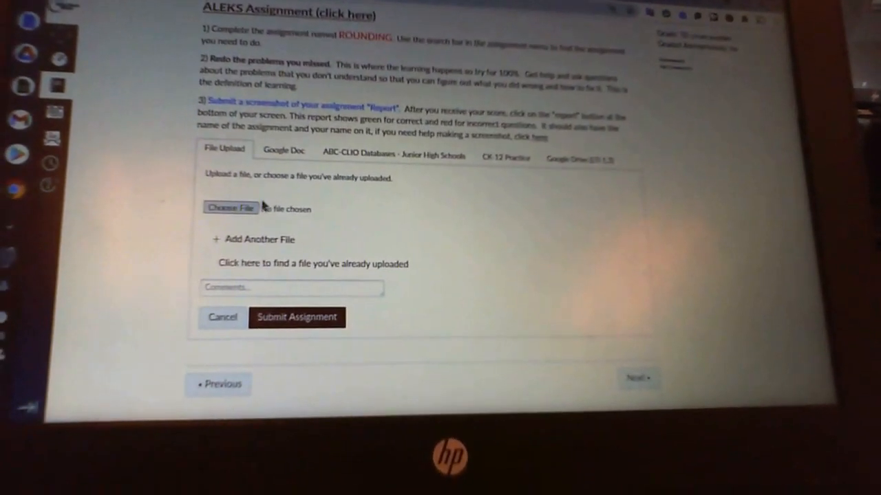
Step: Attach the newest Downloads screenshot and submit it to the ALEKS assignment
{"action": "left_click", "coordinate": [231, 207]}
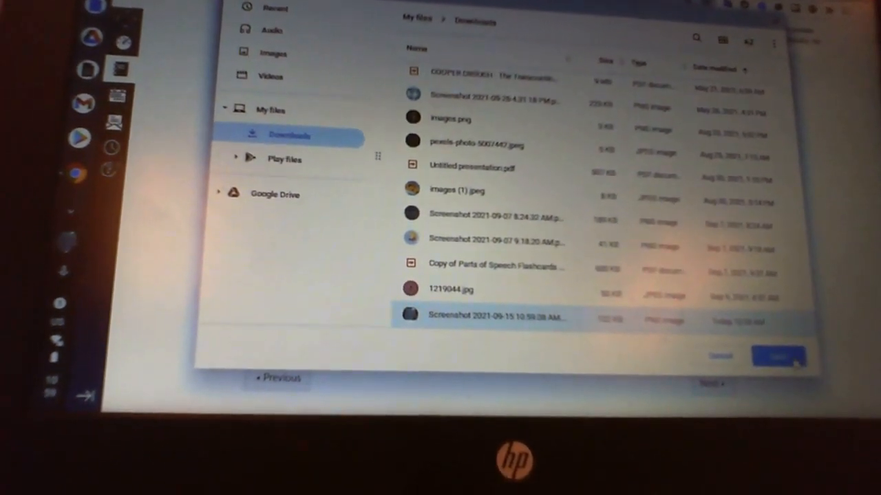
{"action": "left_click", "coordinate": [778, 357]}
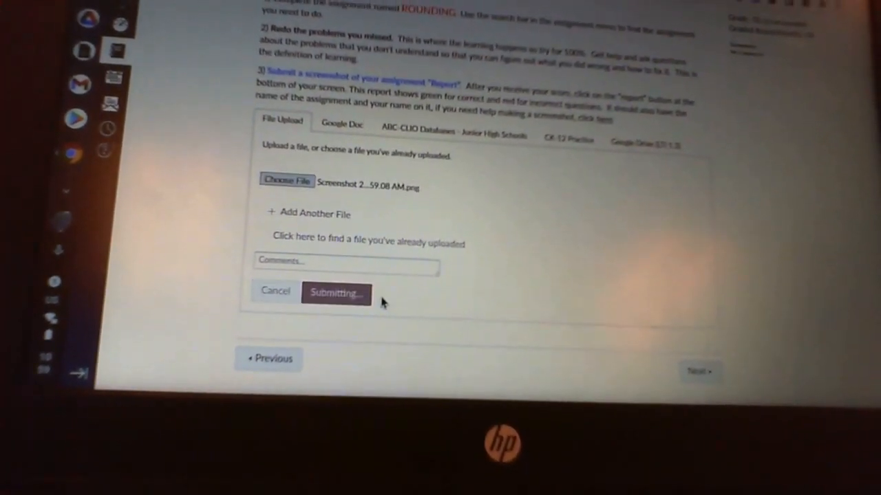
{"action": "left_click", "coordinate": [336, 293]}
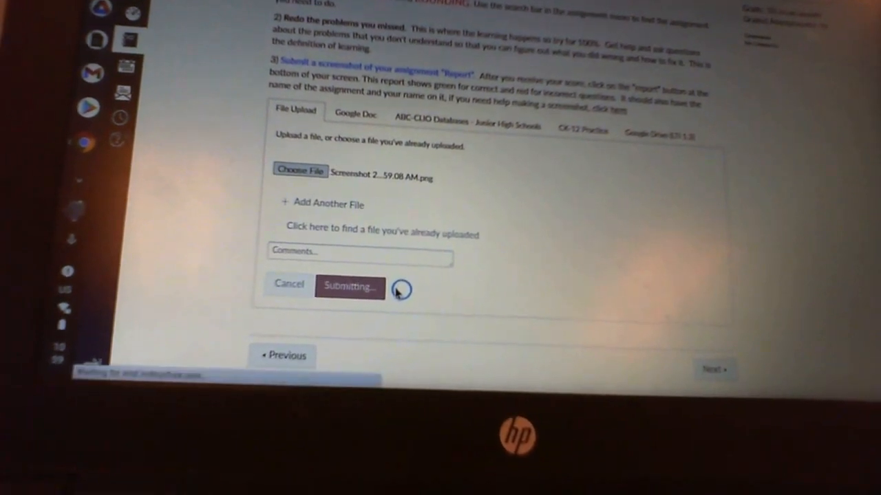
{"action": "left_click", "coordinate": [349, 287]}
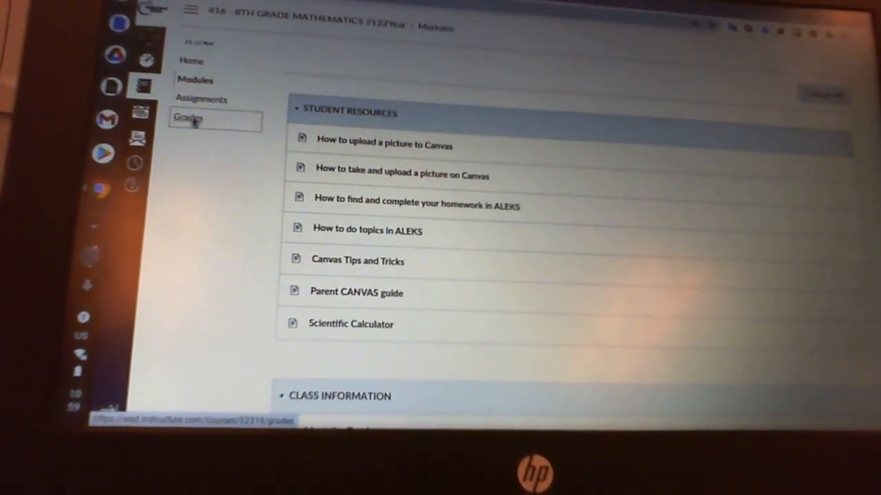
Step: From Grades, open ALEKS: Two-Step Equations and start its file-upload submission
{"action": "left_click", "coordinate": [187, 117]}
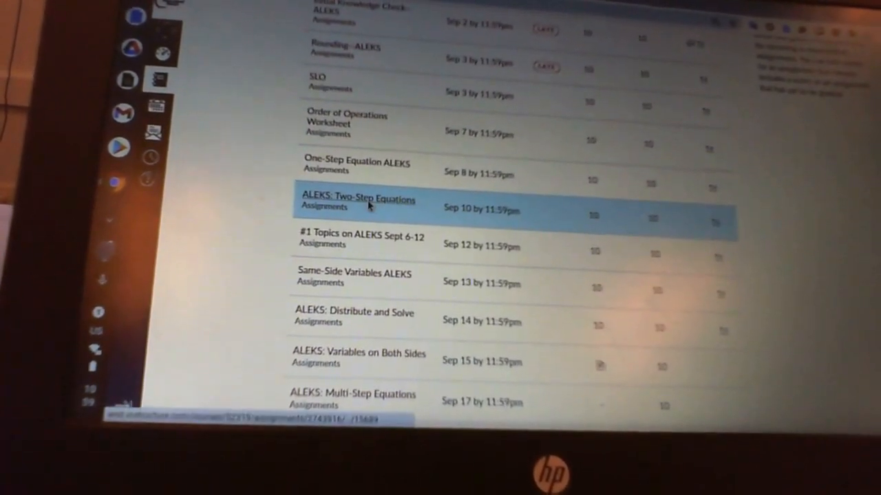
{"action": "left_click", "coordinate": [358, 199]}
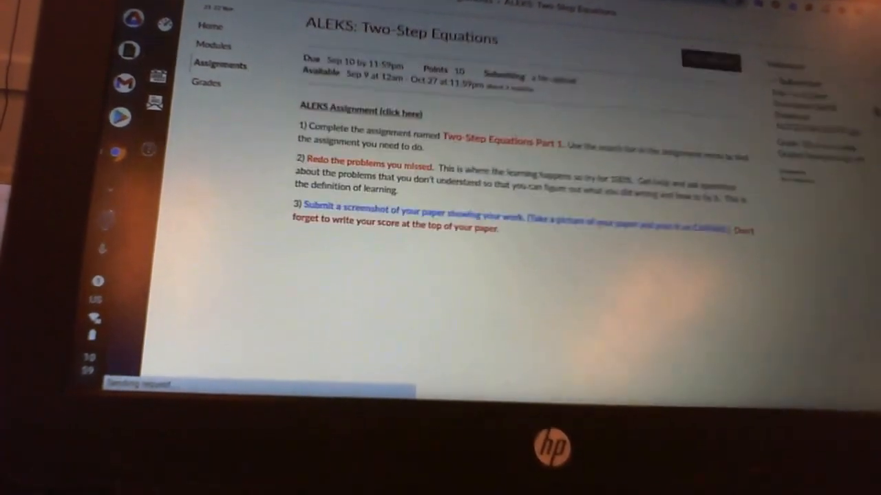
{"action": "left_click", "coordinate": [712, 62]}
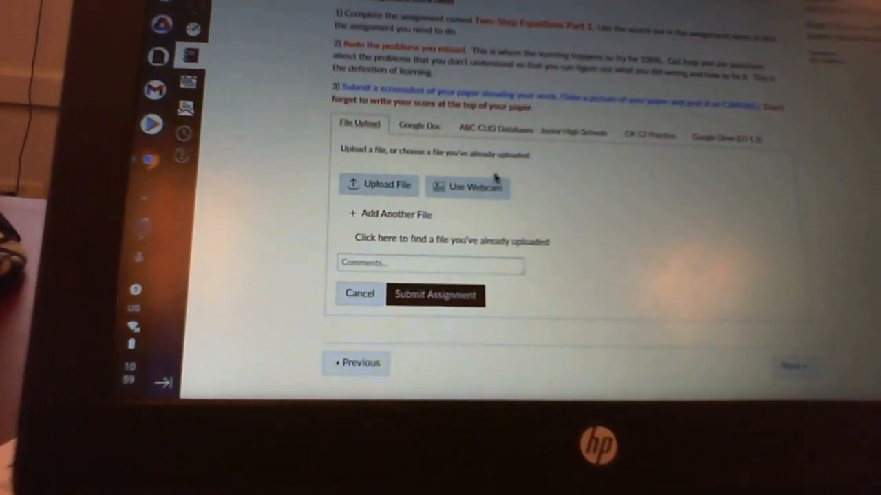
Step: Open the Use Webcam capture dialog on the File Upload tab
{"action": "left_click", "coordinate": [468, 186]}
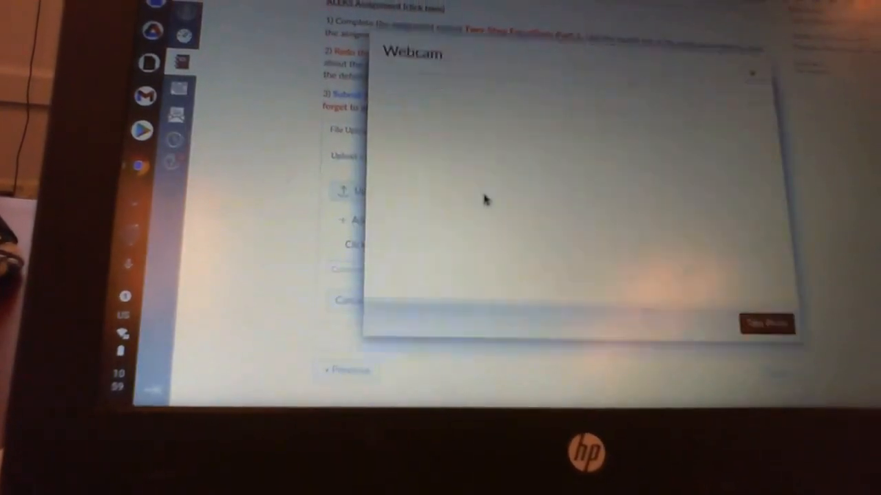